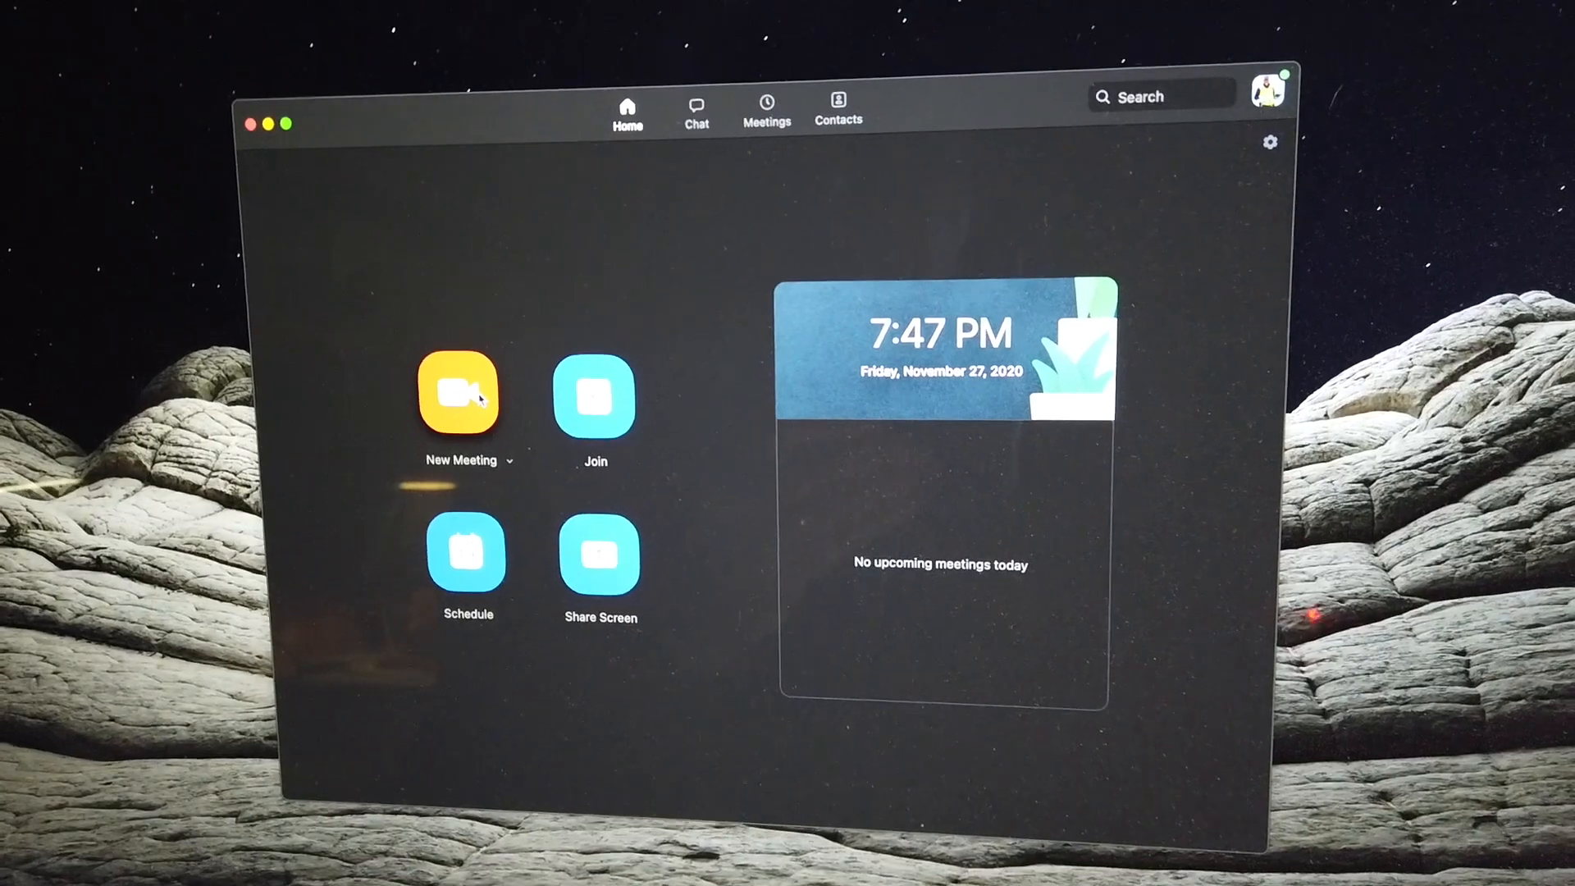
Start a new Zoom video meeting from the home screen
left_click(464, 392)
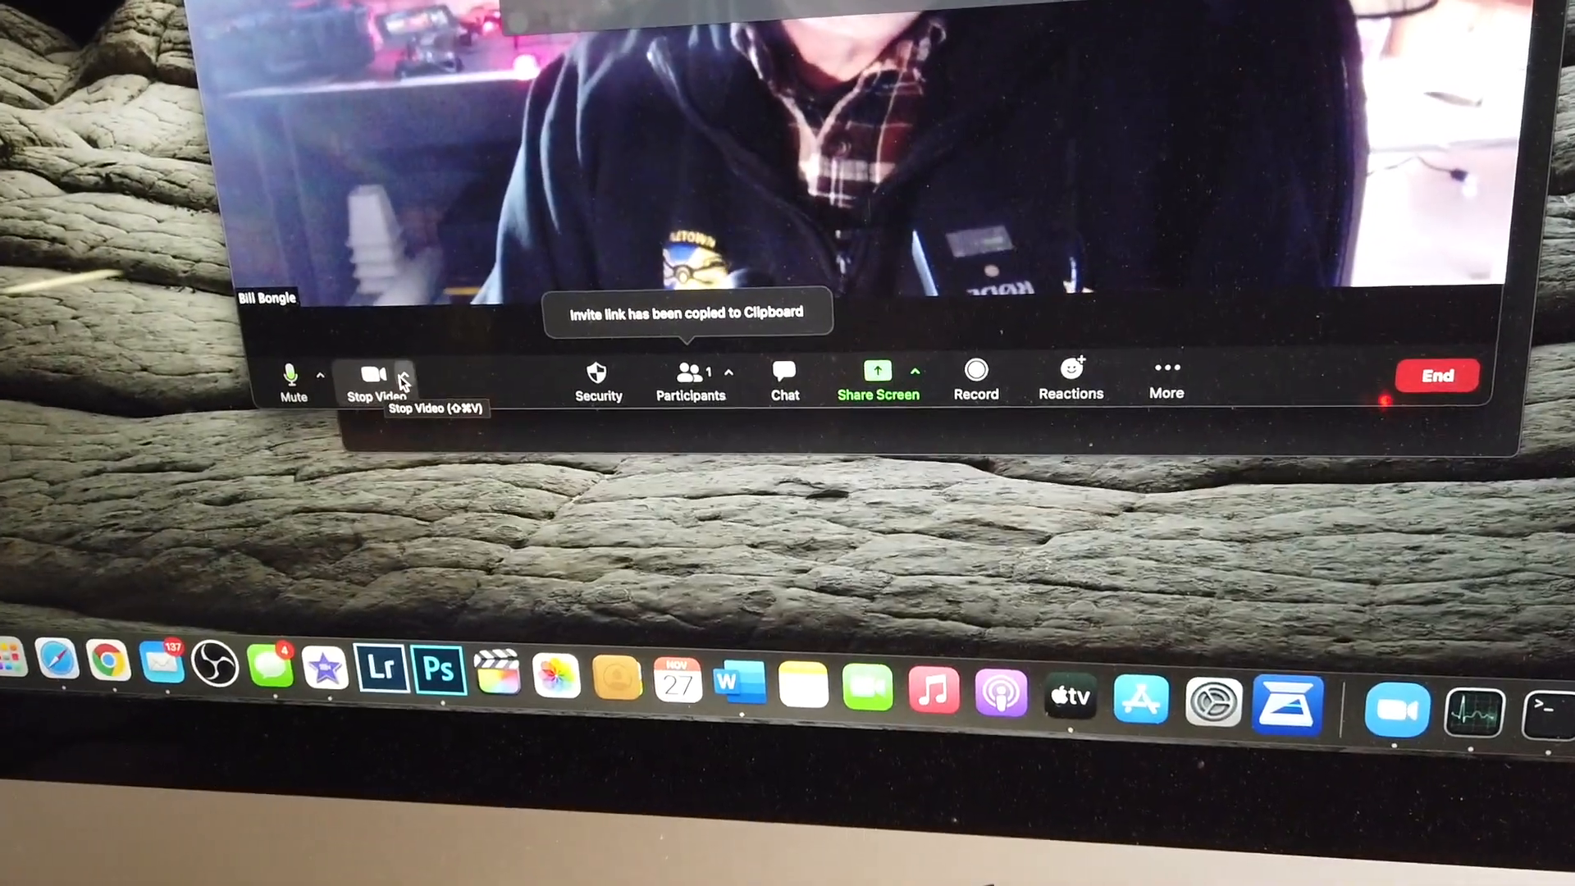
Switch the meeting camera from FaceTime HD Camera to the 'usb video' capture source
left_click(405, 372)
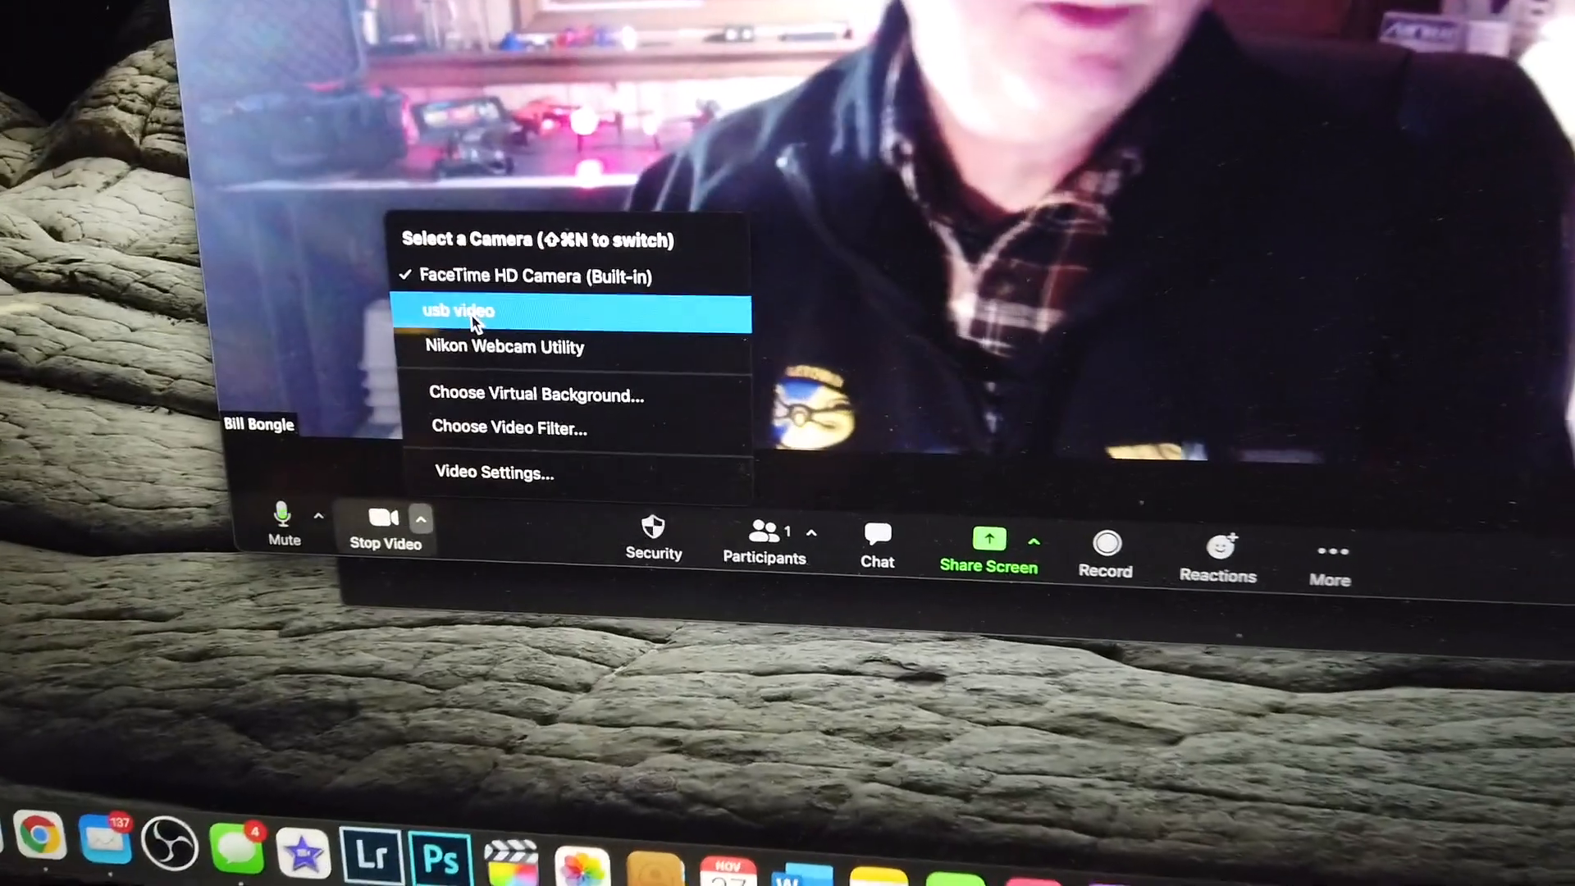
left_click(457, 310)
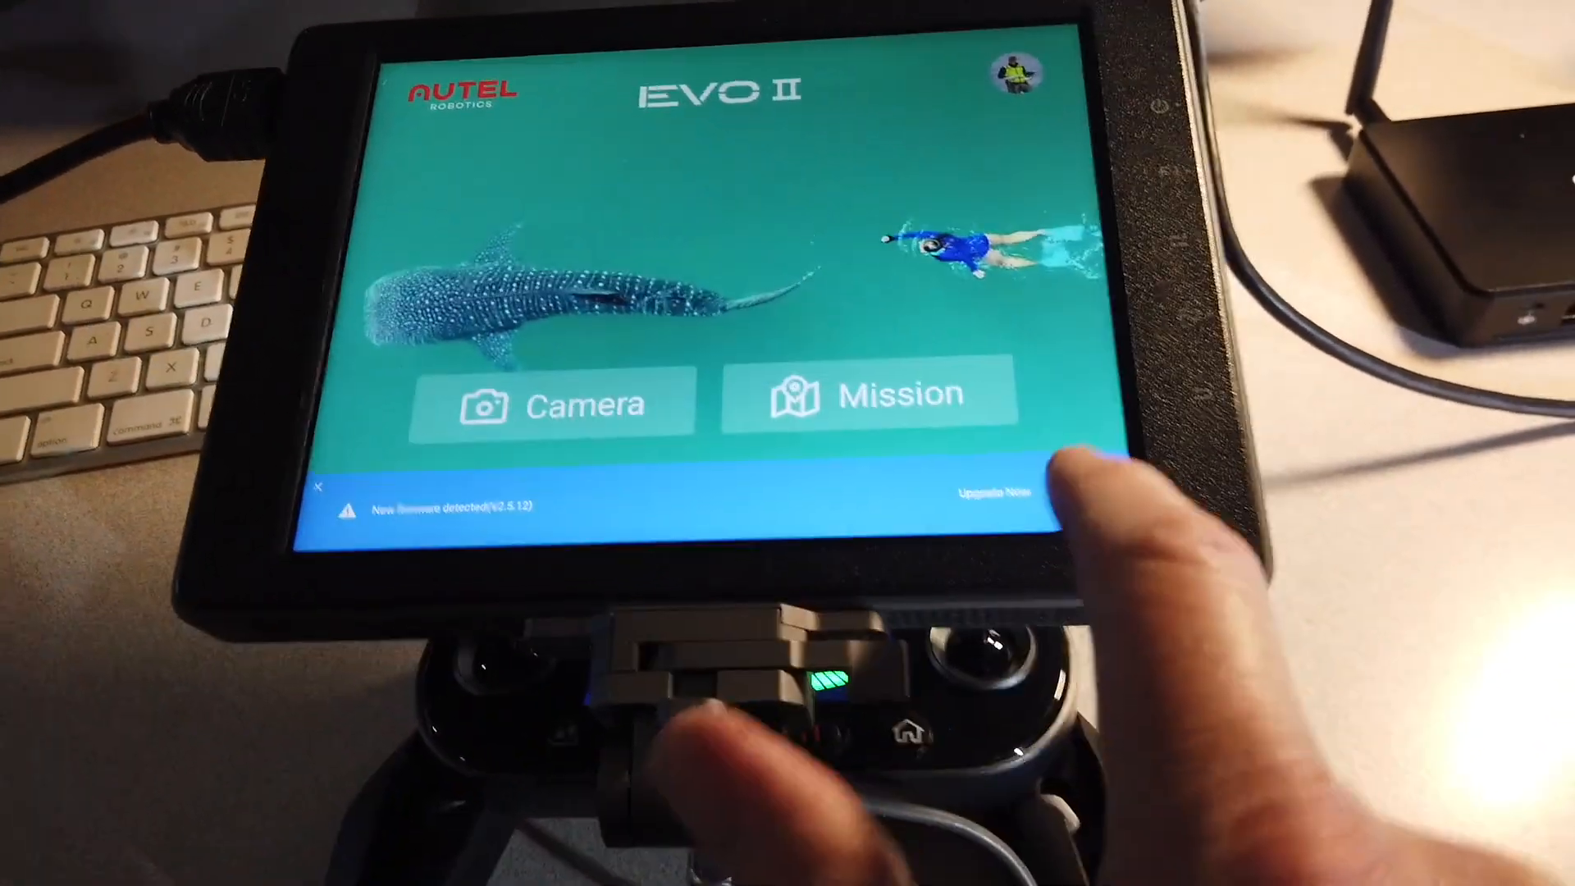
Show the drone's live camera view so its feed appears in the Zoom meeting
left_click(552, 404)
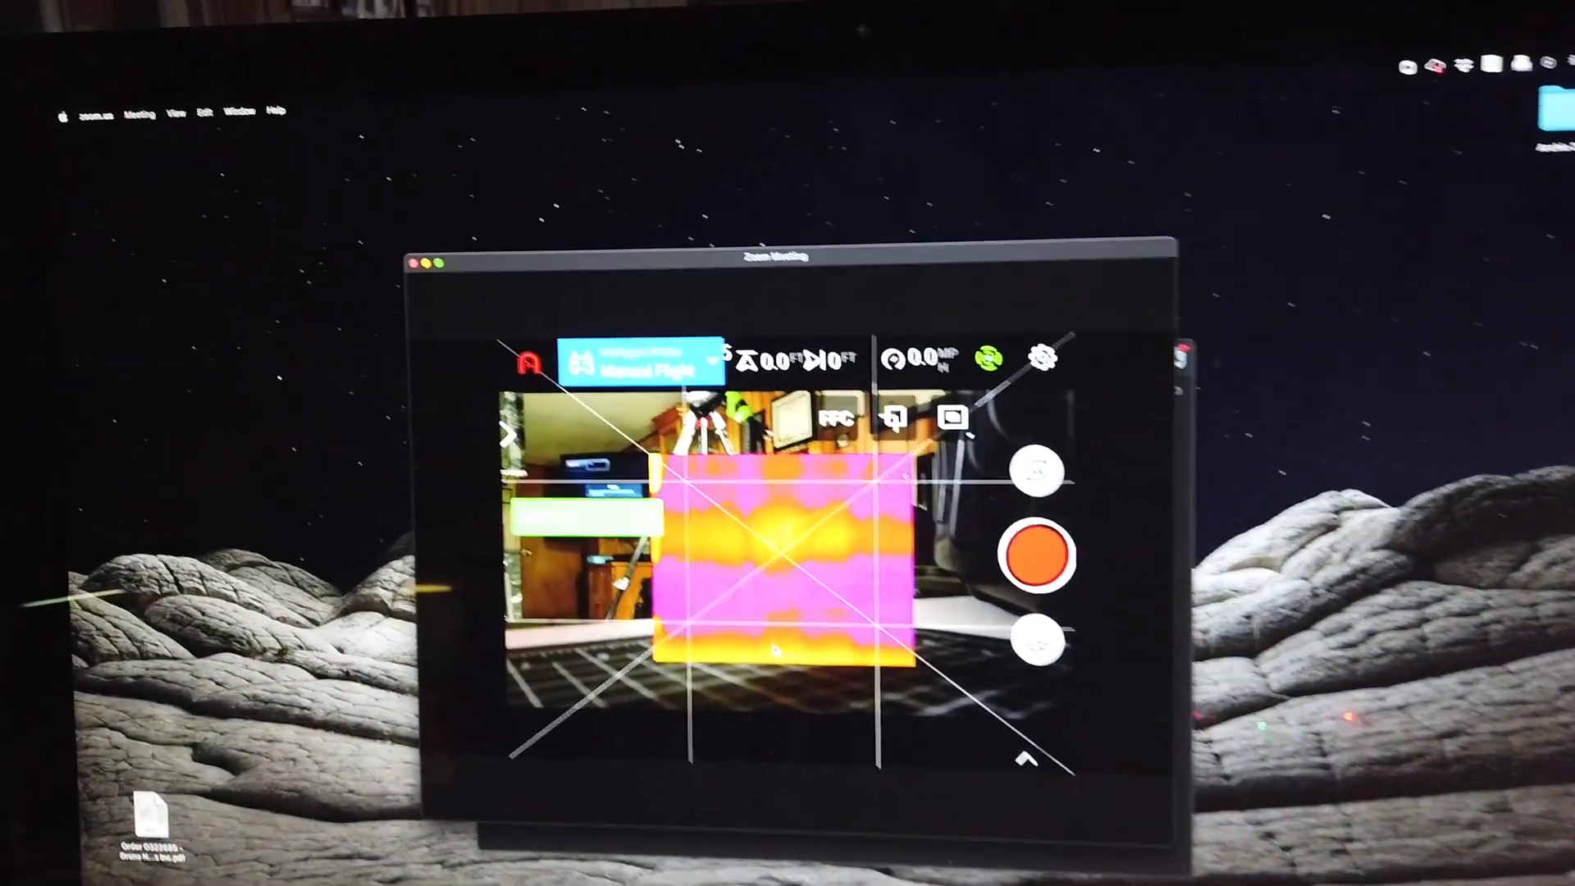